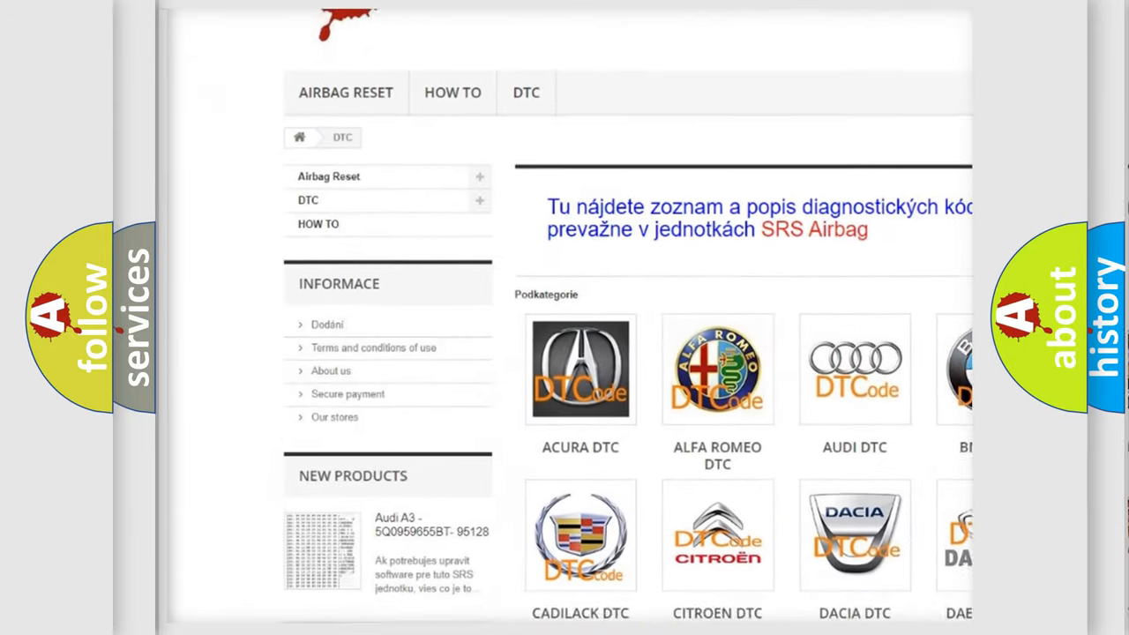
pyautogui.scroll(-3)
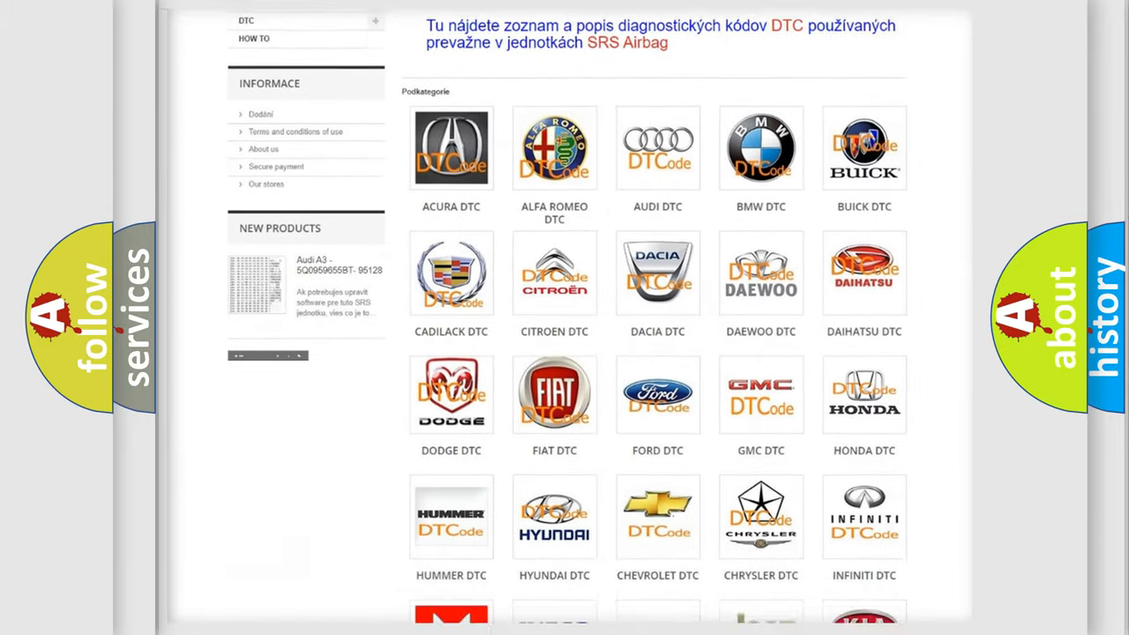
pyautogui.scroll(-3)
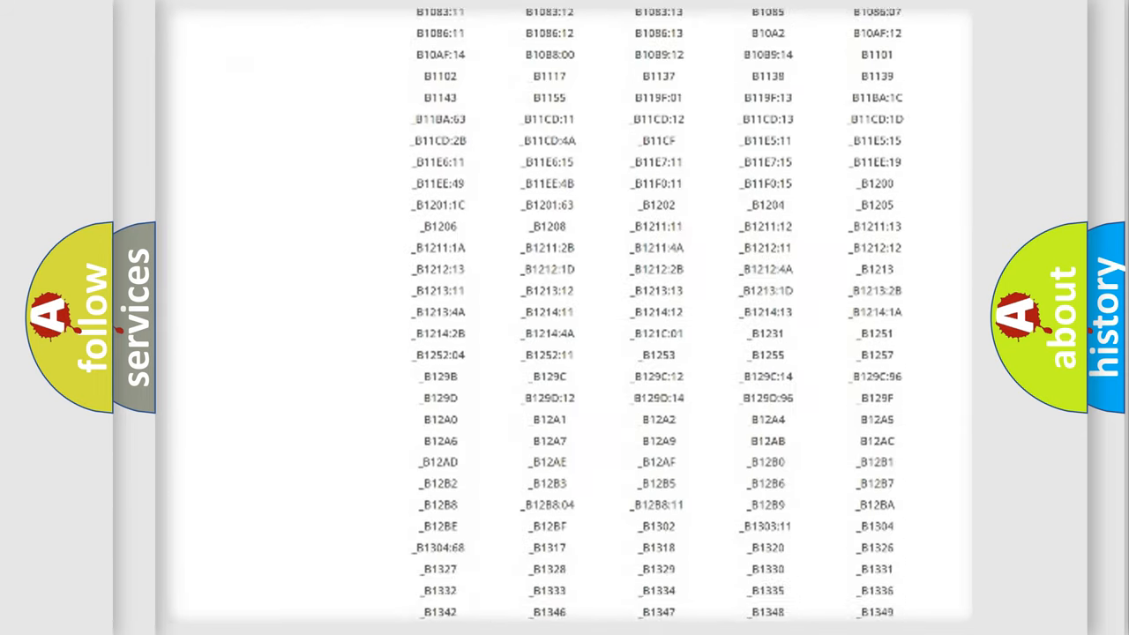
pyautogui.scroll(-3)
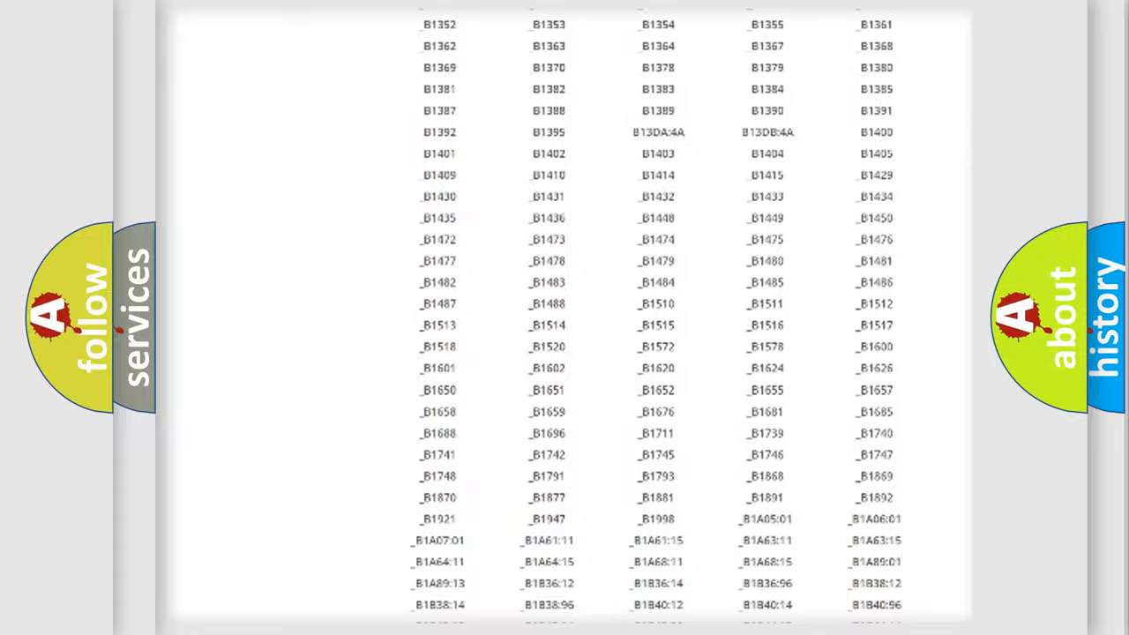